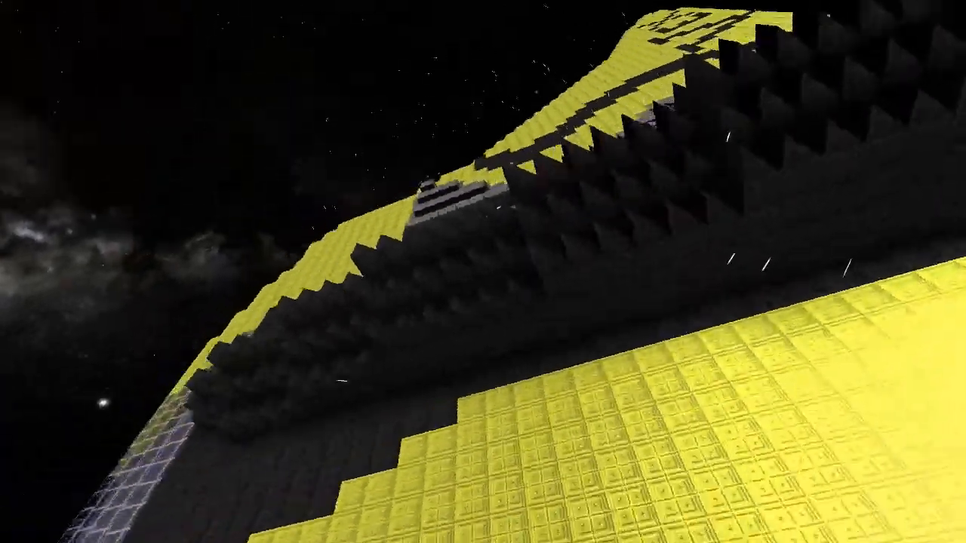
mouse_move(482, 272)
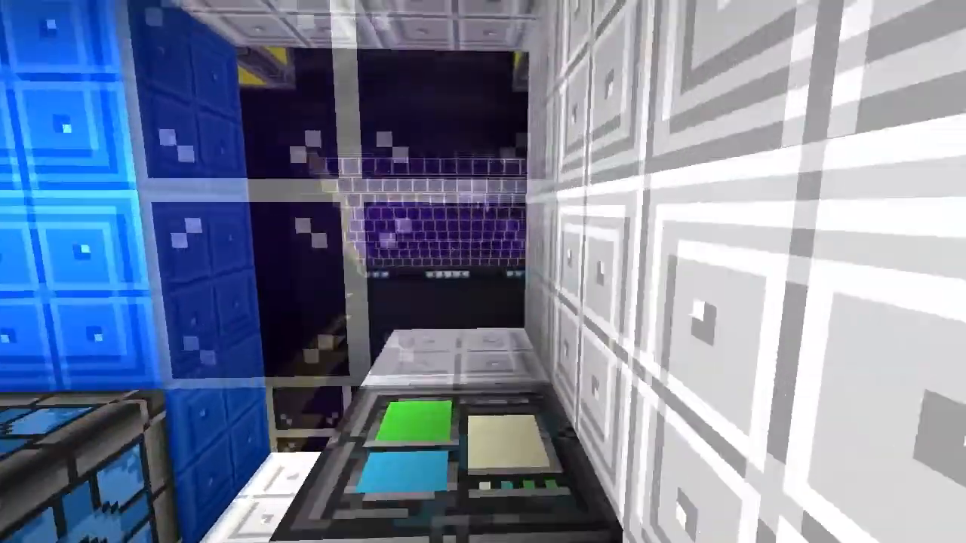
mouse_move(483, 272)
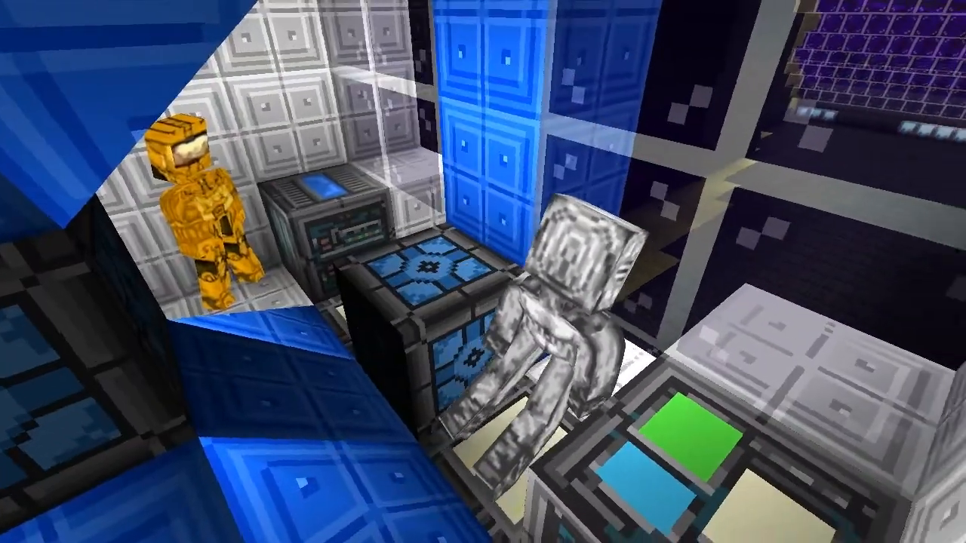
mouse_move(483, 272)
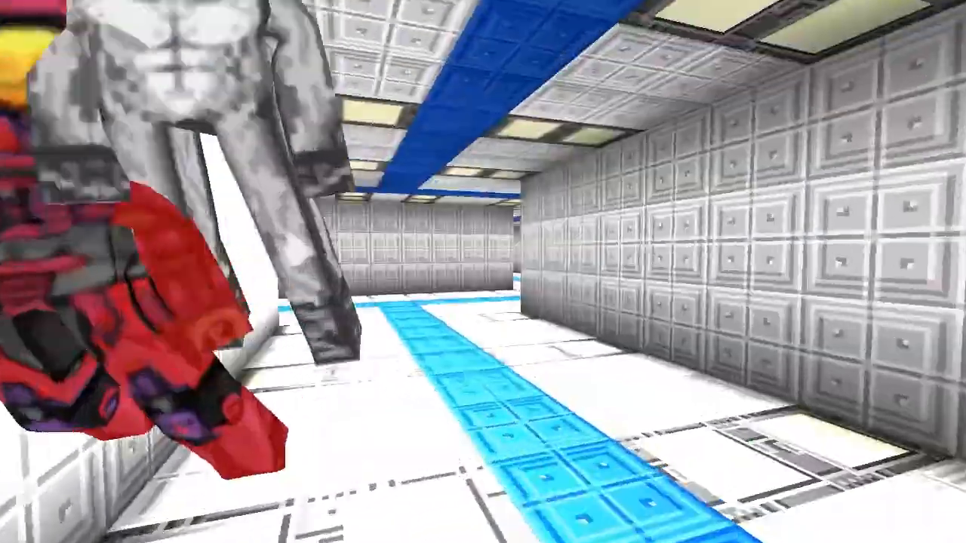
mouse_move(483, 272)
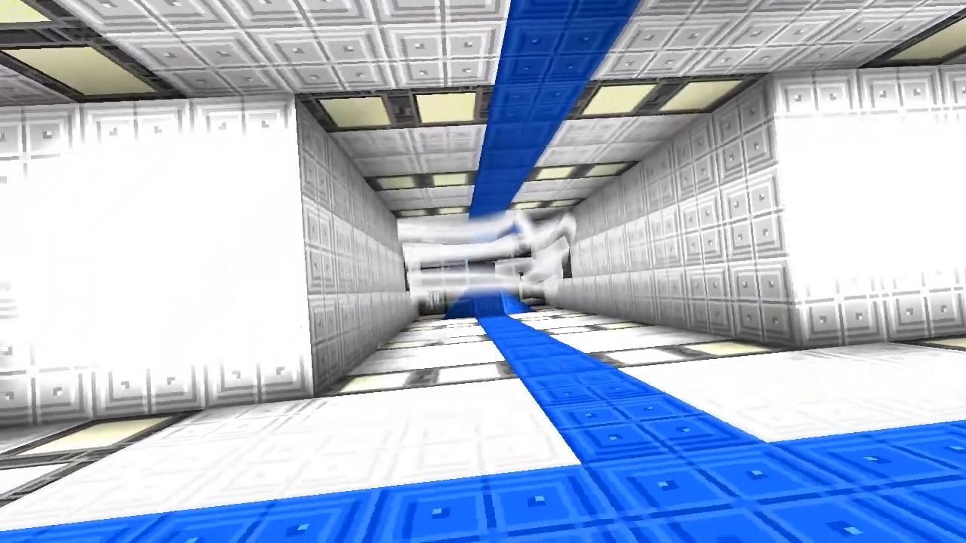
mouse_move(482, 272)
text(/)
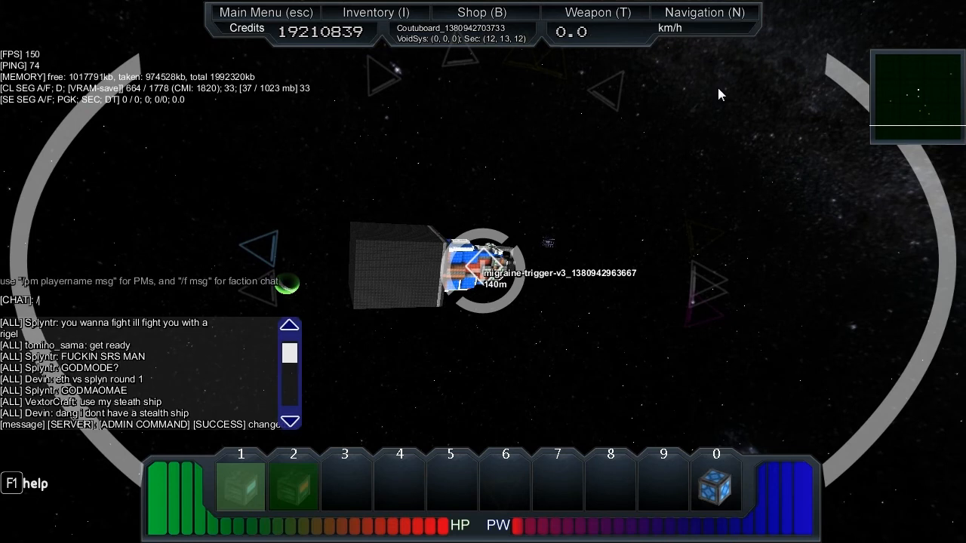
text(start)
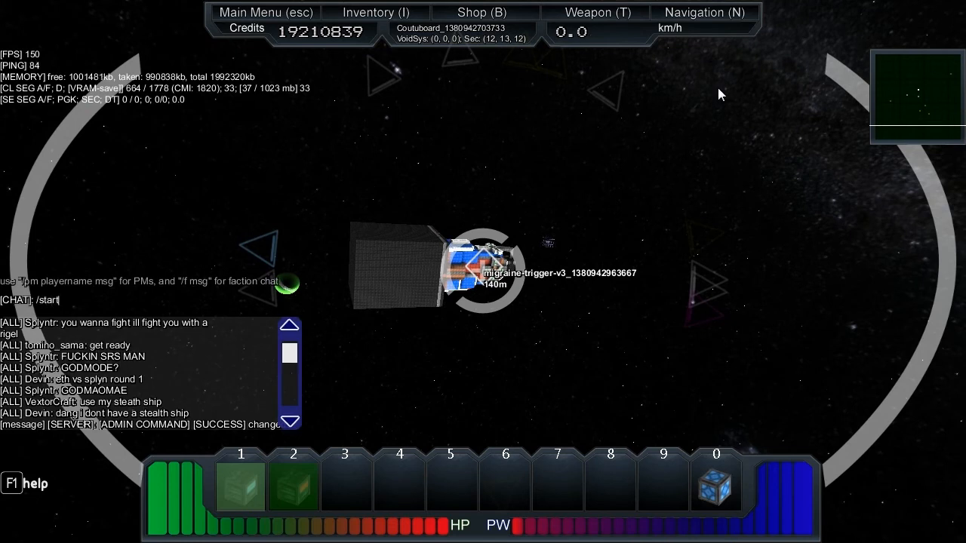
text(_shi)
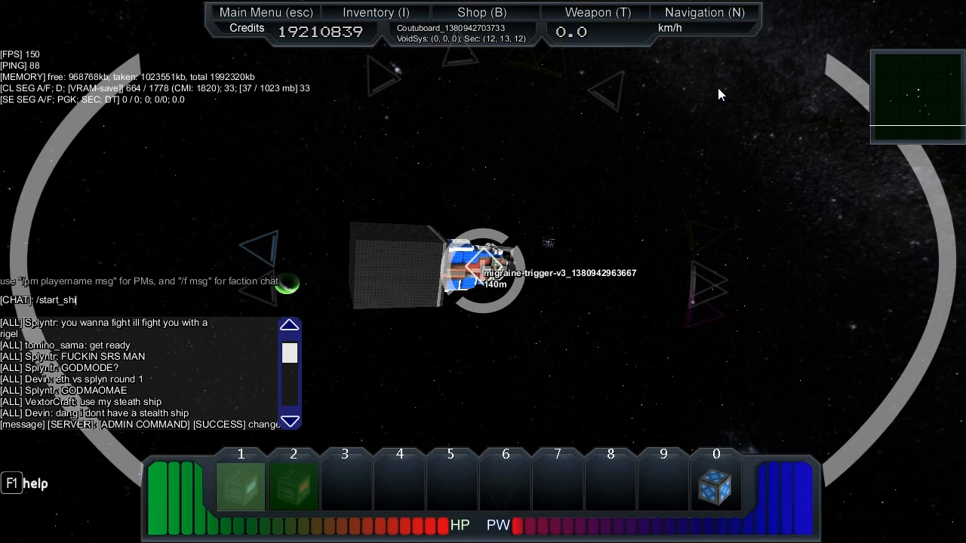
text(p)
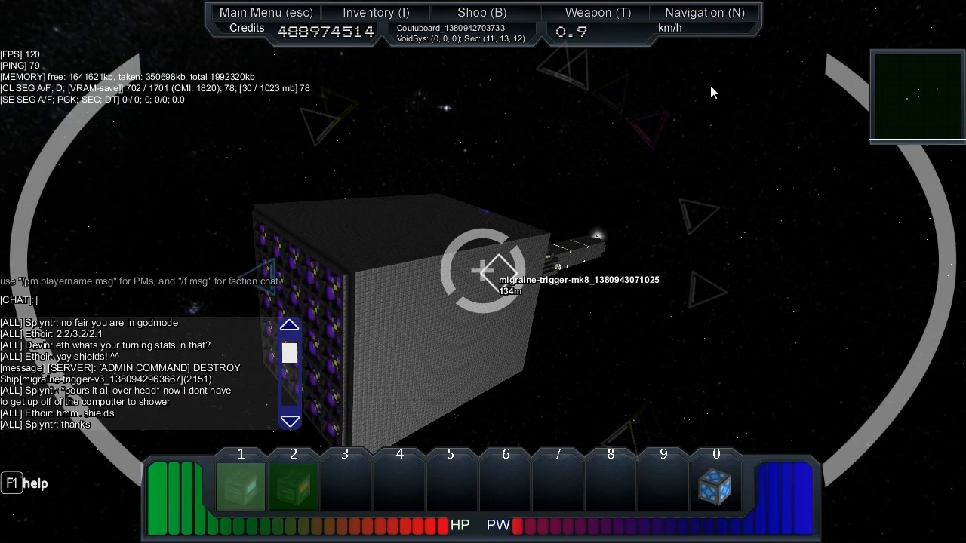
text(/start_ship_ai -1)
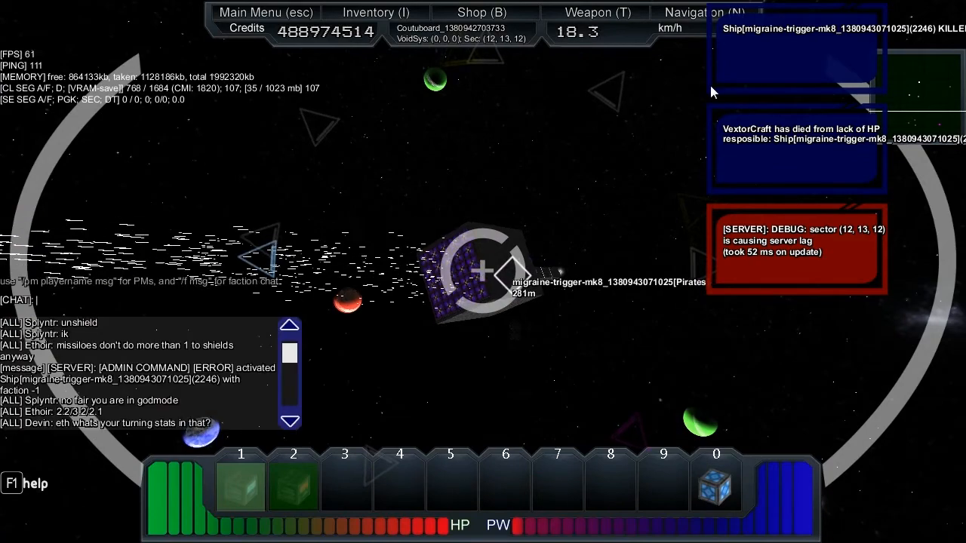
text(/stop_ship)
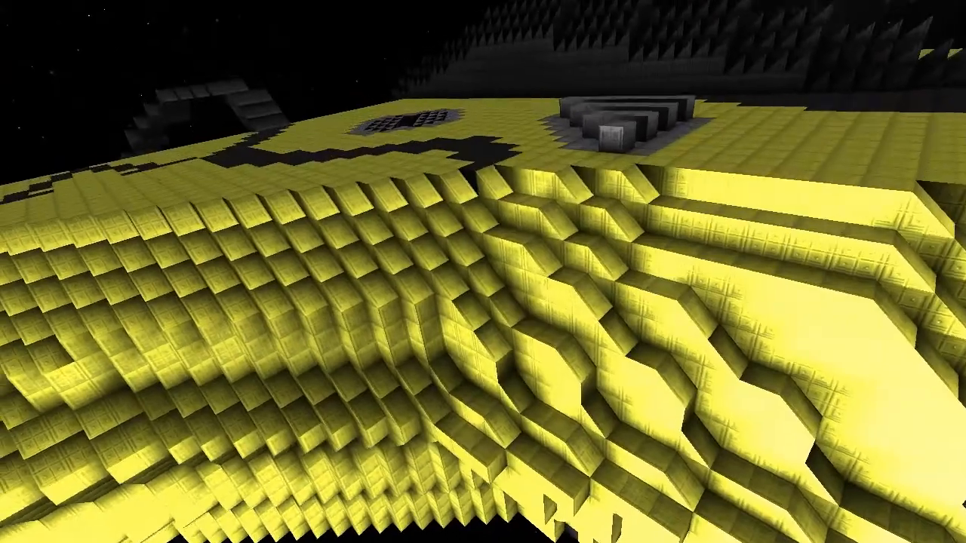
mouse_move(483, 272)
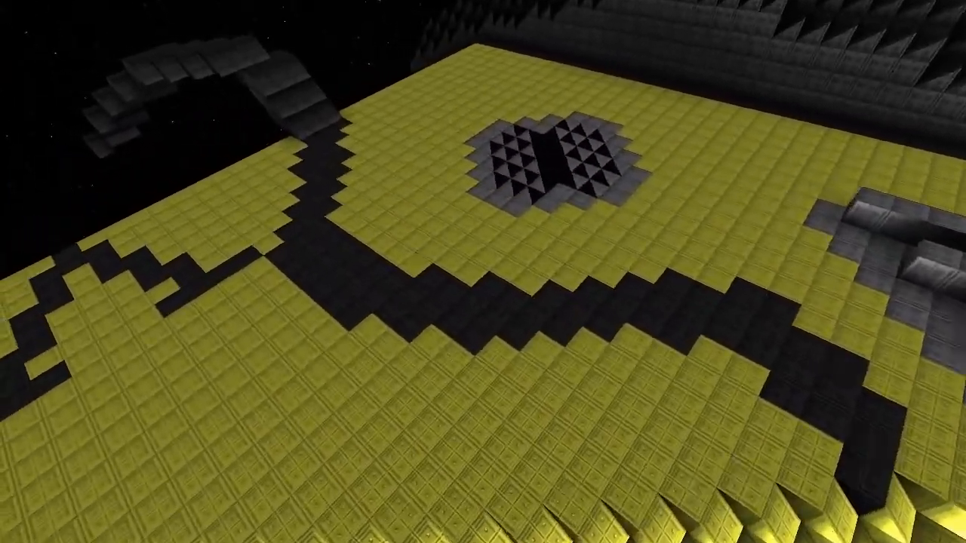